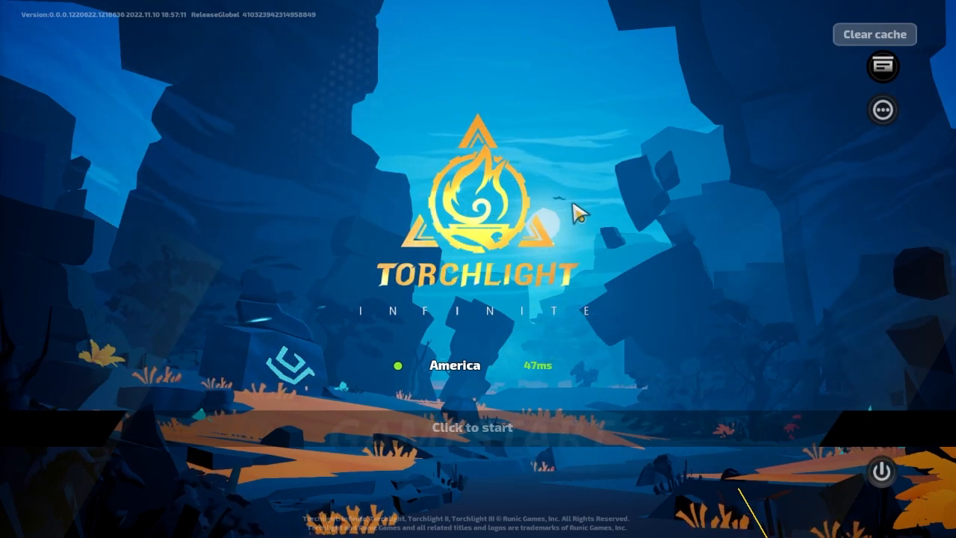
pyautogui.moveTo(492, 379)
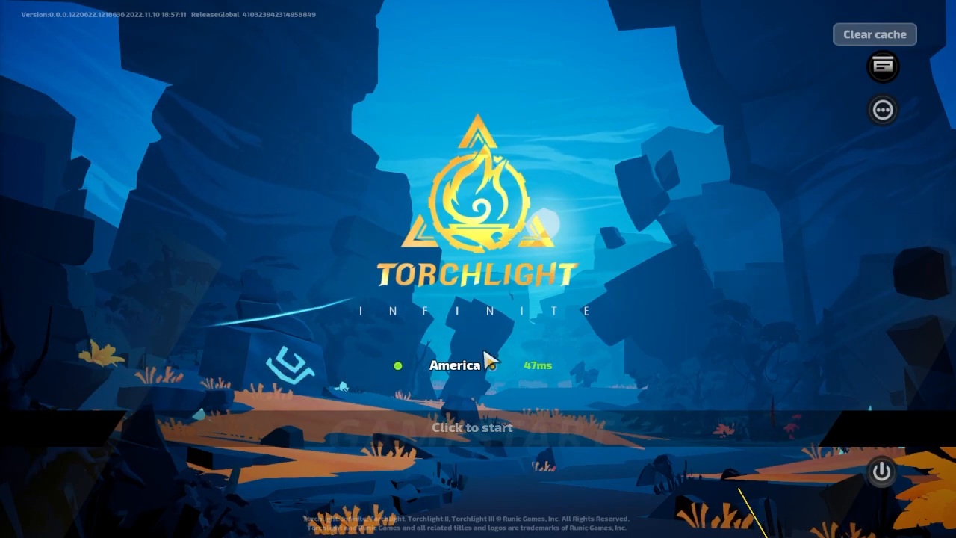
# Start the level 99 character from the title screen and dismiss the Savage Shadows popup
pyautogui.click(469, 427)
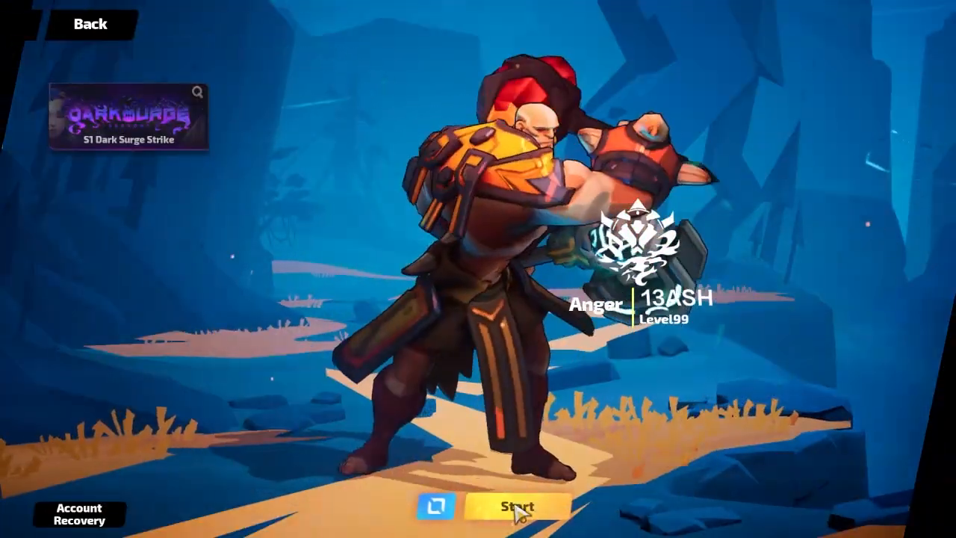
pyautogui.click(516, 505)
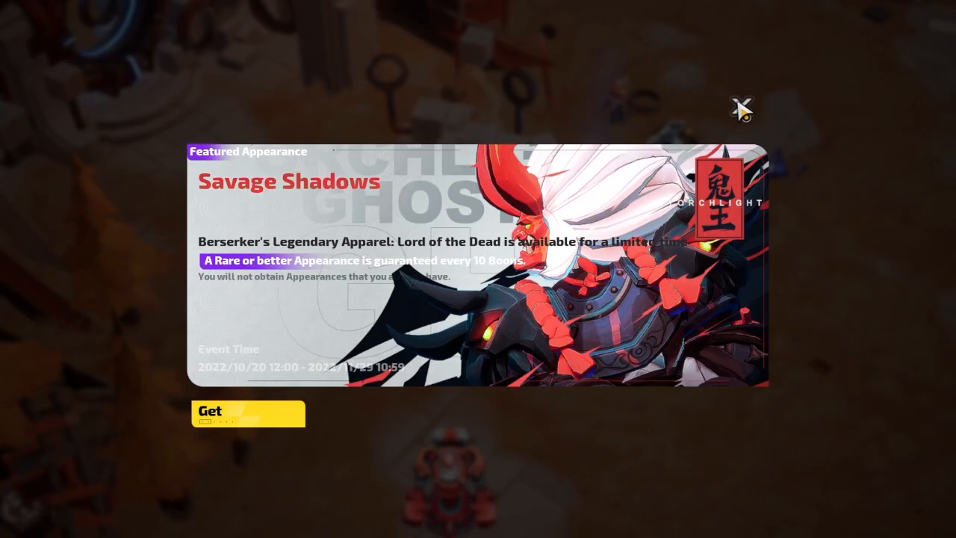
pyautogui.click(740, 108)
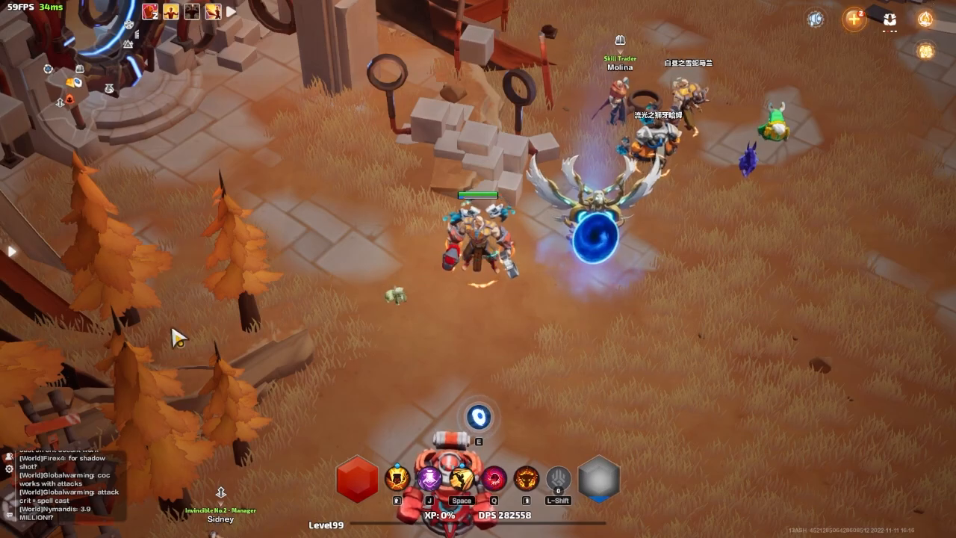
pyautogui.moveTo(893, 21)
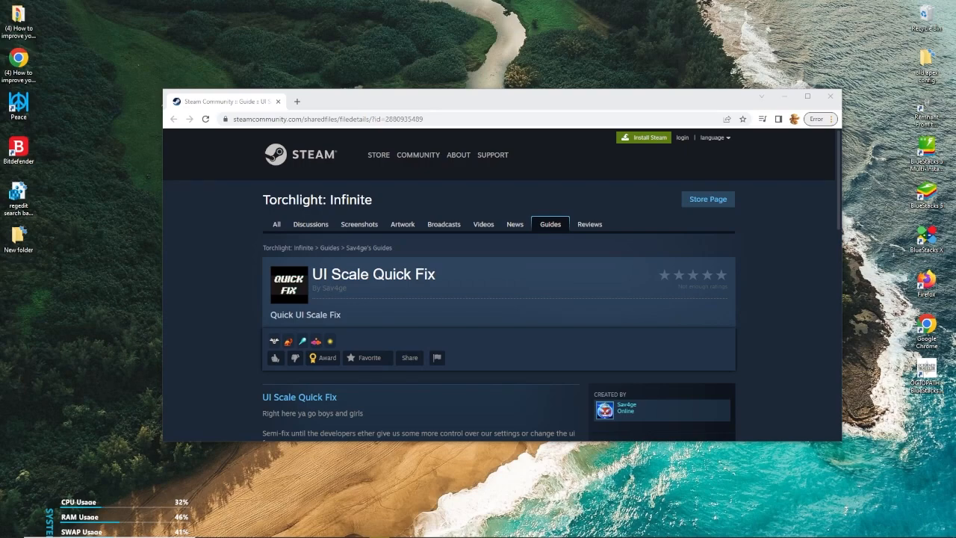
pyautogui.moveTo(274, 188)
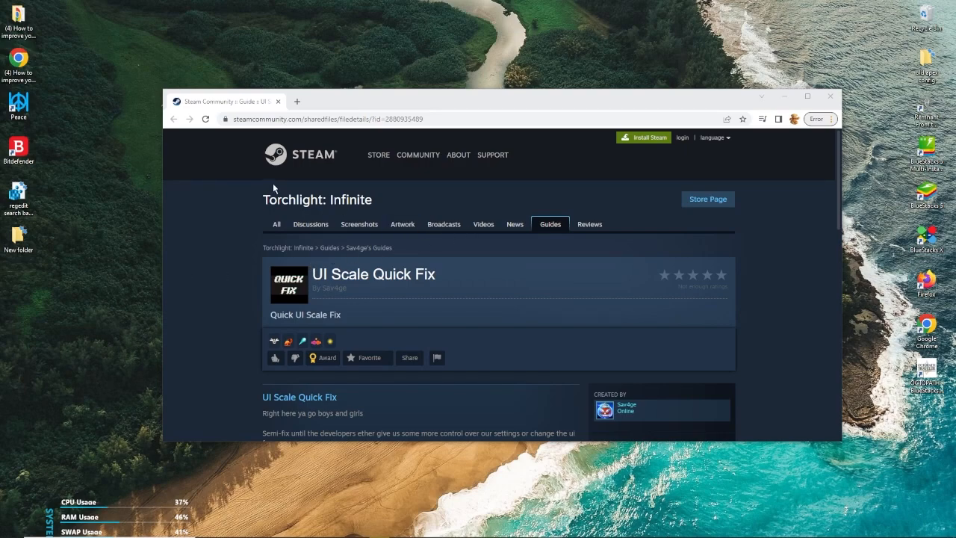
# Scroll the UI Scale Quick Fix guide to the Engine.ini path and ApplicationScale=0.75 lines
pyautogui.scroll(-3)
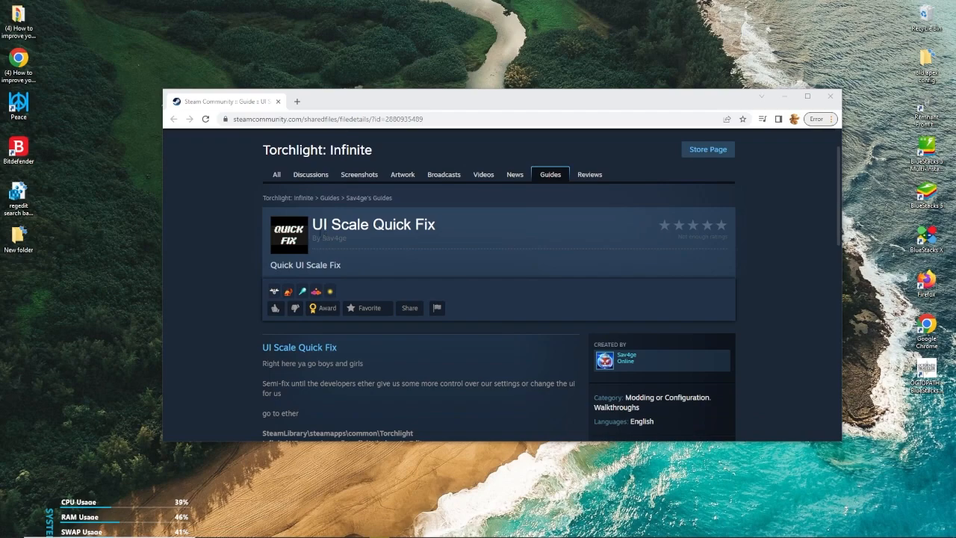
pyautogui.scroll(-3)
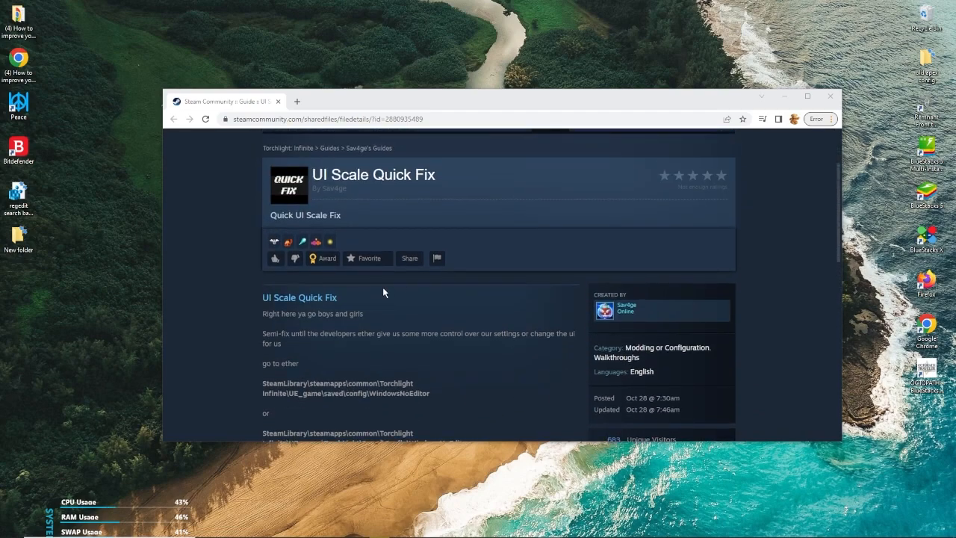
pyautogui.moveTo(345, 290)
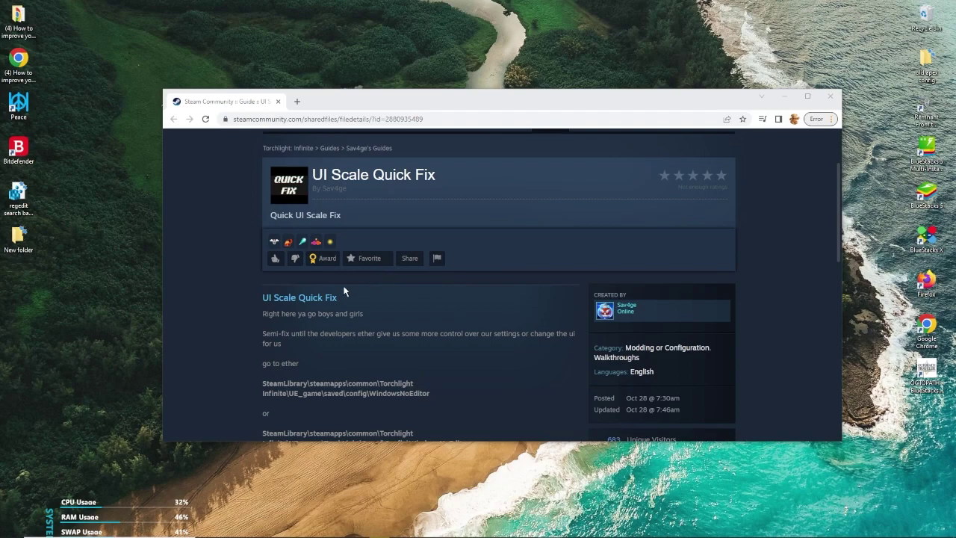
pyautogui.scroll(-3)
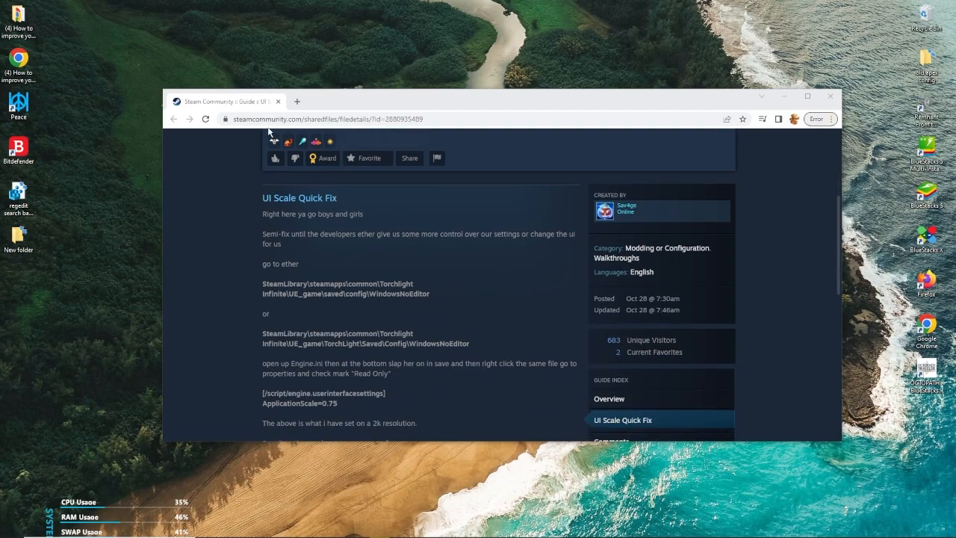
pyautogui.scroll(3)
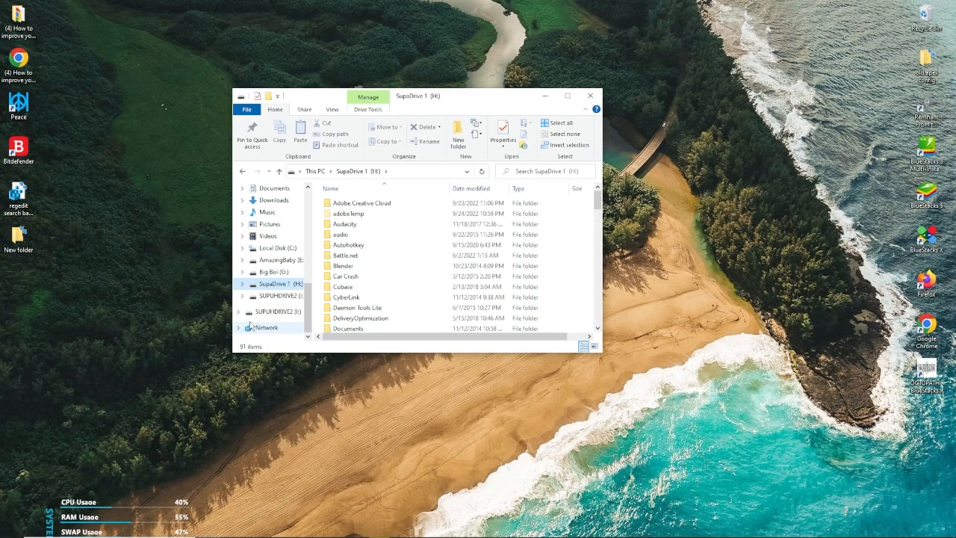
# Browse G: > Steam > steamapps > common > UE_game, backing out of the wrong Saved folder
pyautogui.click(271, 272)
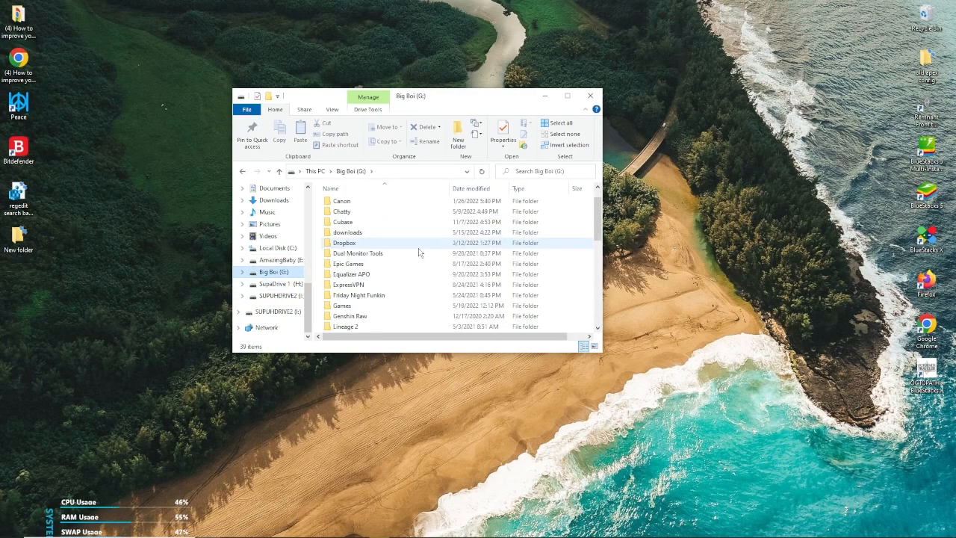
pyautogui.scroll(-3)
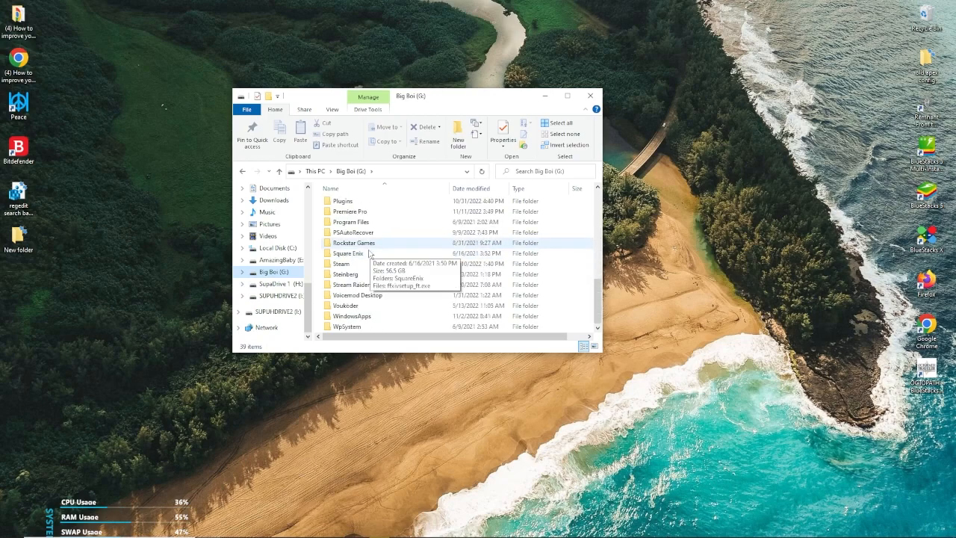
pyautogui.doubleClick(340, 263)
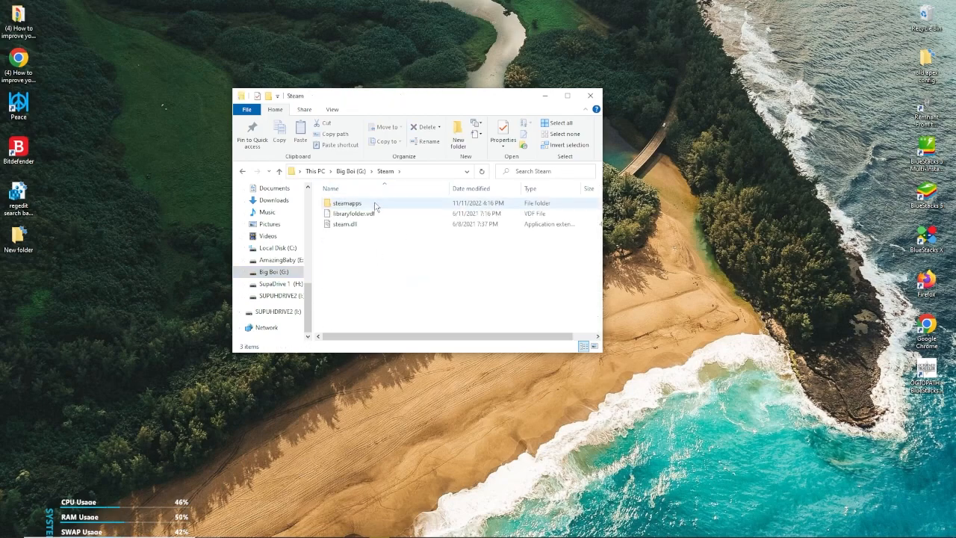
pyautogui.doubleClick(346, 203)
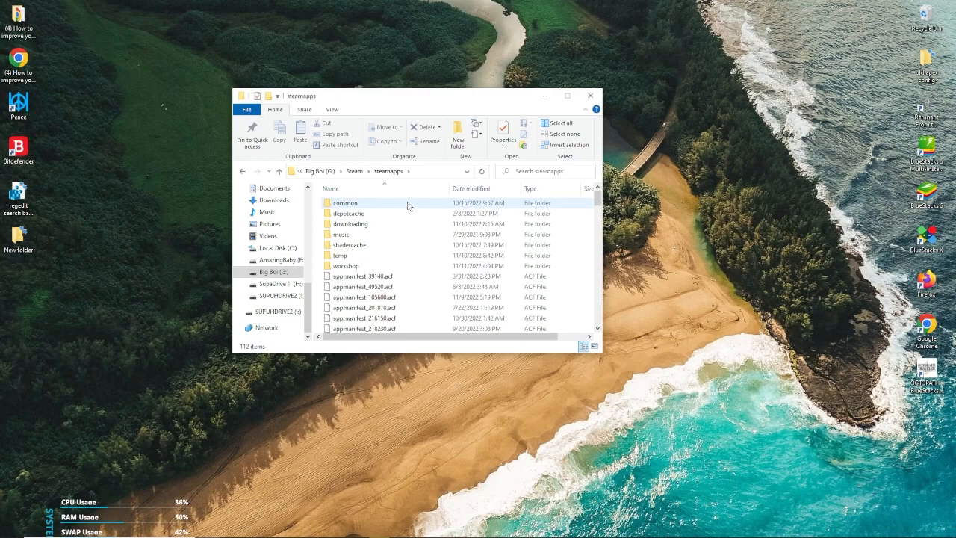
pyautogui.doubleClick(345, 203)
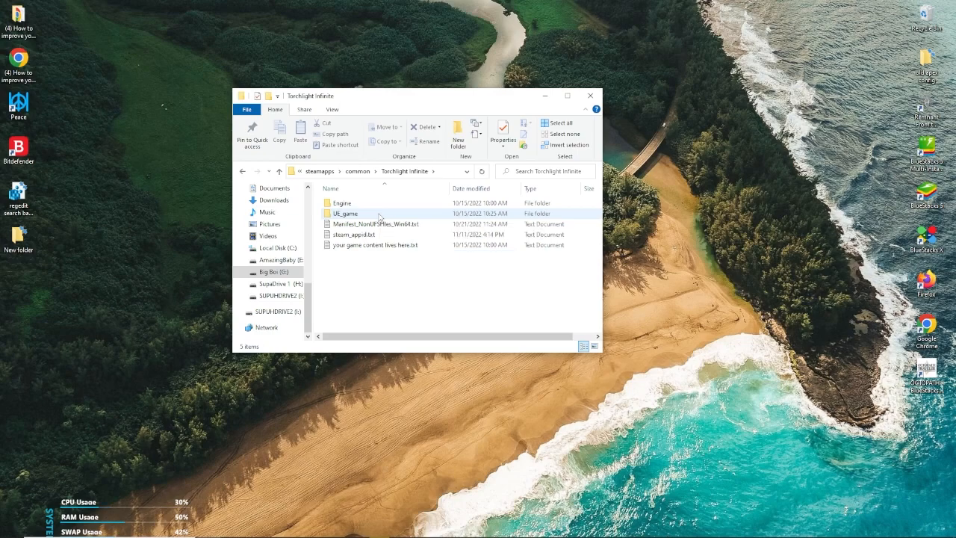
pyautogui.doubleClick(344, 212)
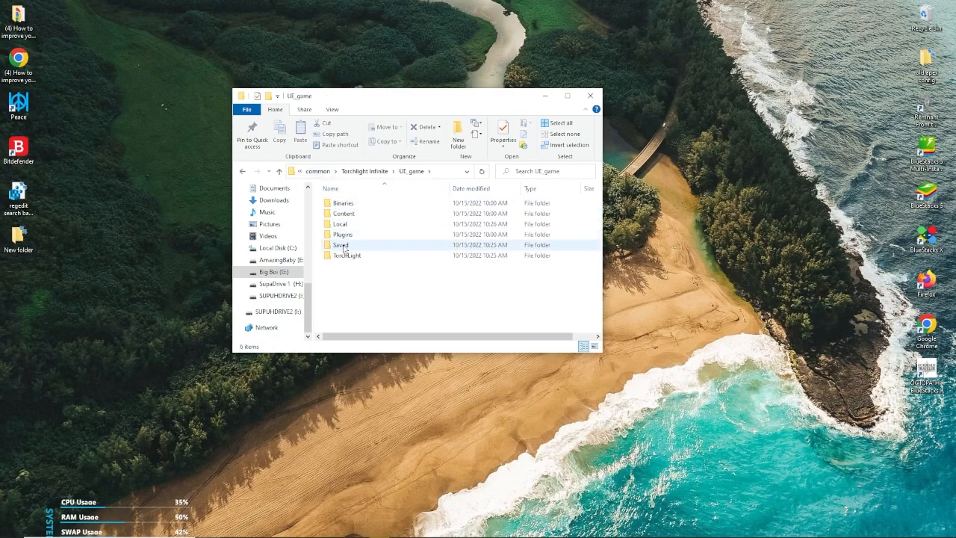
pyautogui.doubleClick(337, 244)
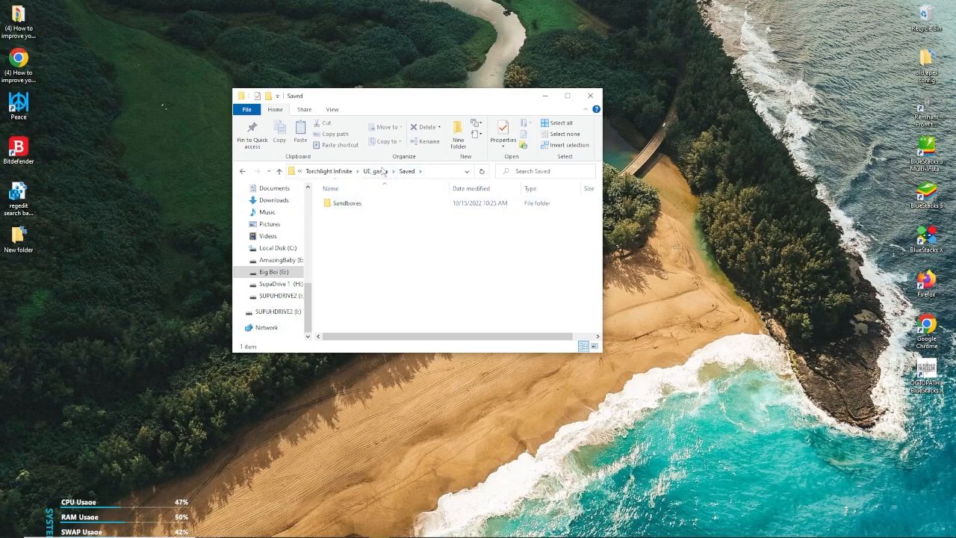
pyautogui.click(379, 171)
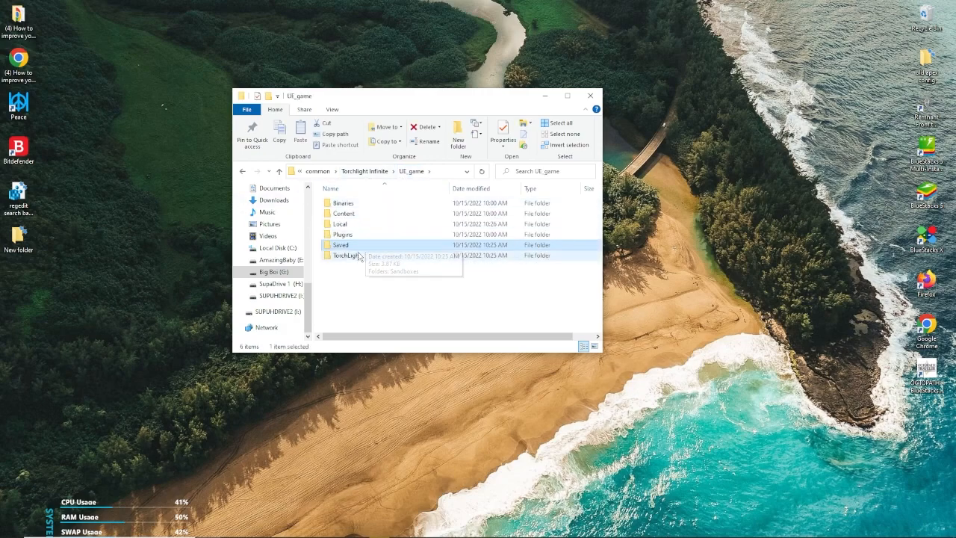
# Reach TorchLight > Saved > Config > WindowsNoEditor and open Engine.ini in Notepad
pyautogui.doubleClick(340, 254)
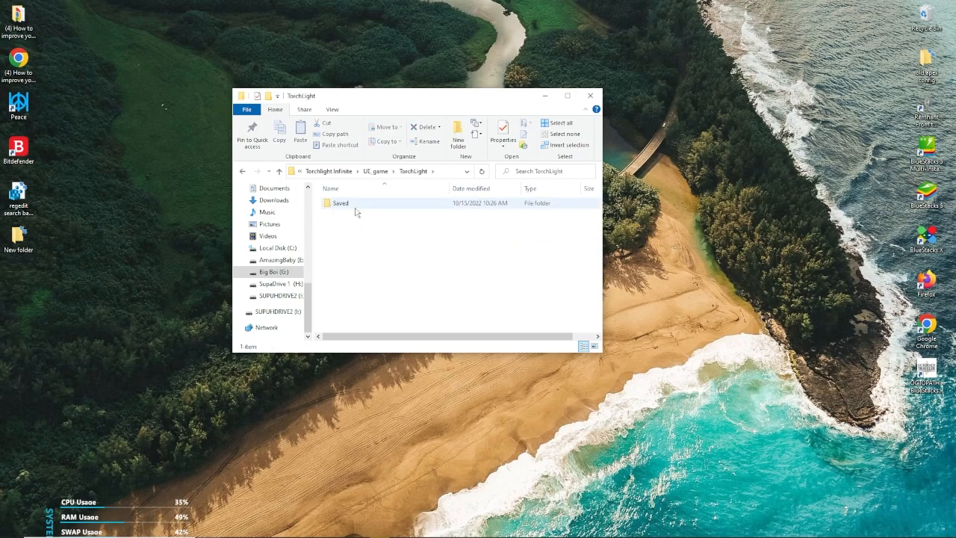
pyautogui.doubleClick(341, 203)
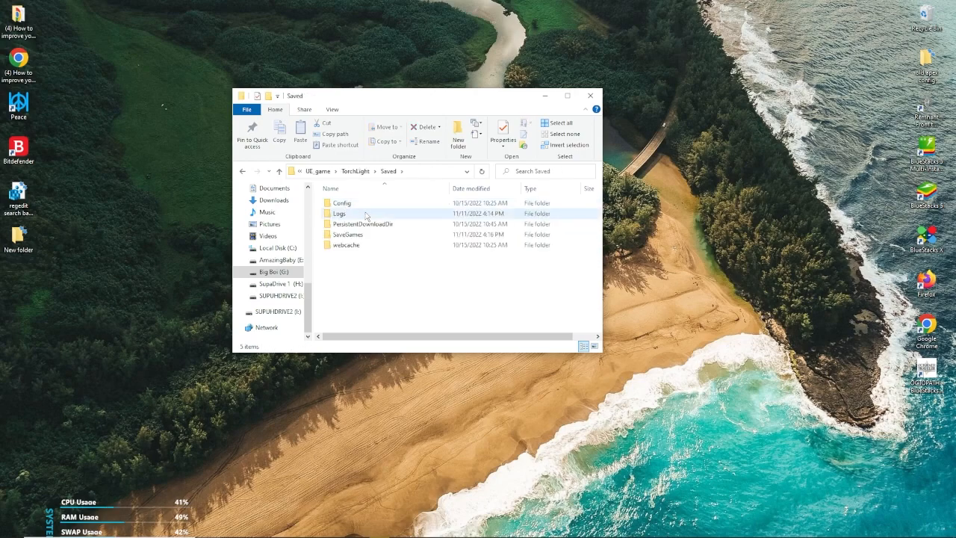
pyautogui.doubleClick(341, 203)
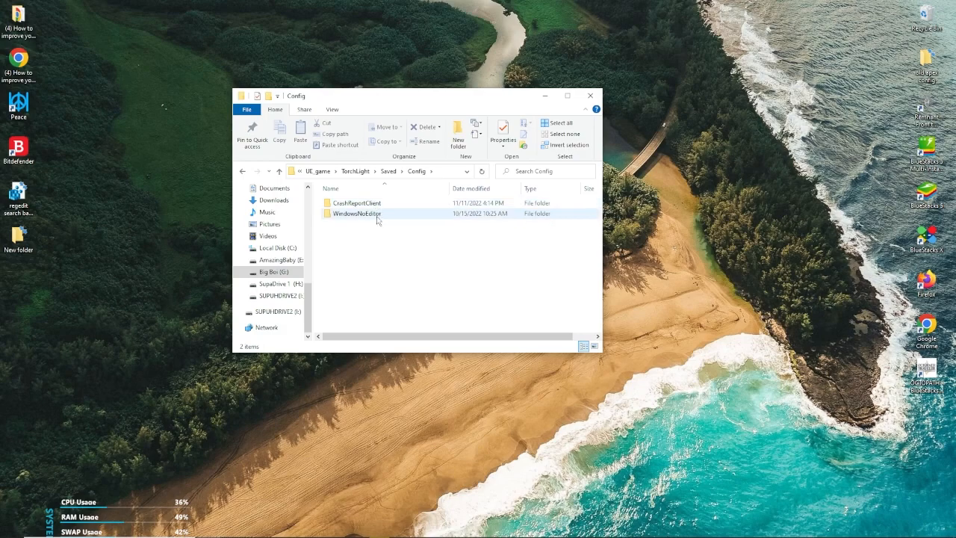
pyautogui.doubleClick(356, 212)
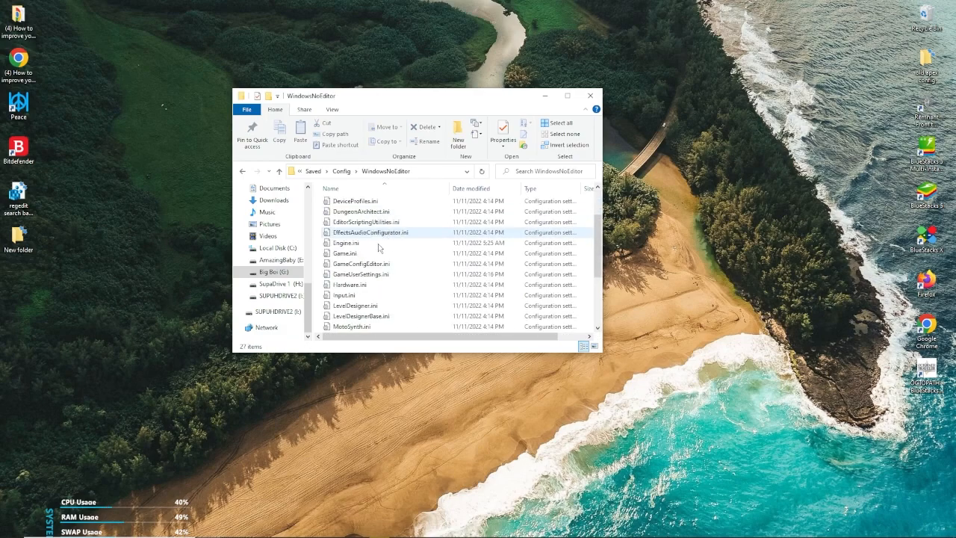
pyautogui.click(346, 242)
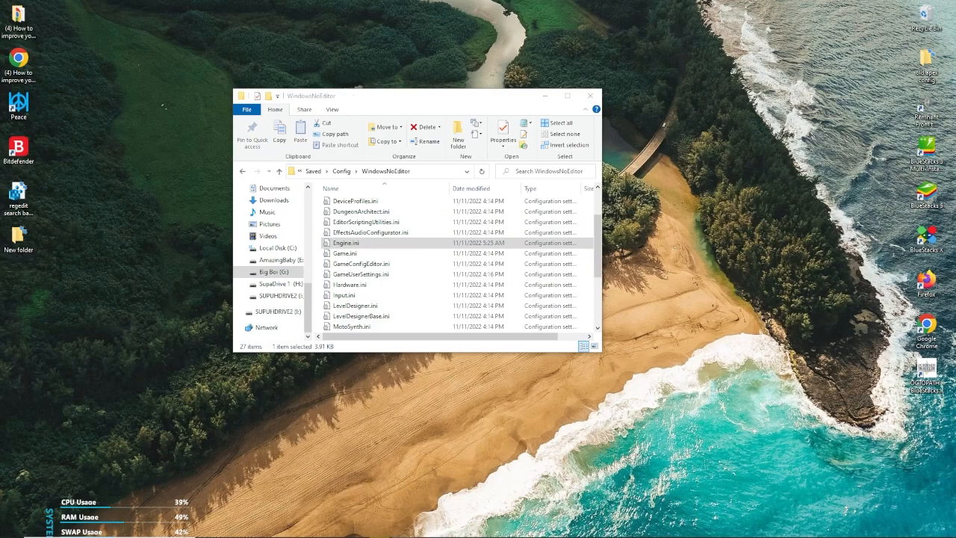
pyautogui.doubleClick(344, 241)
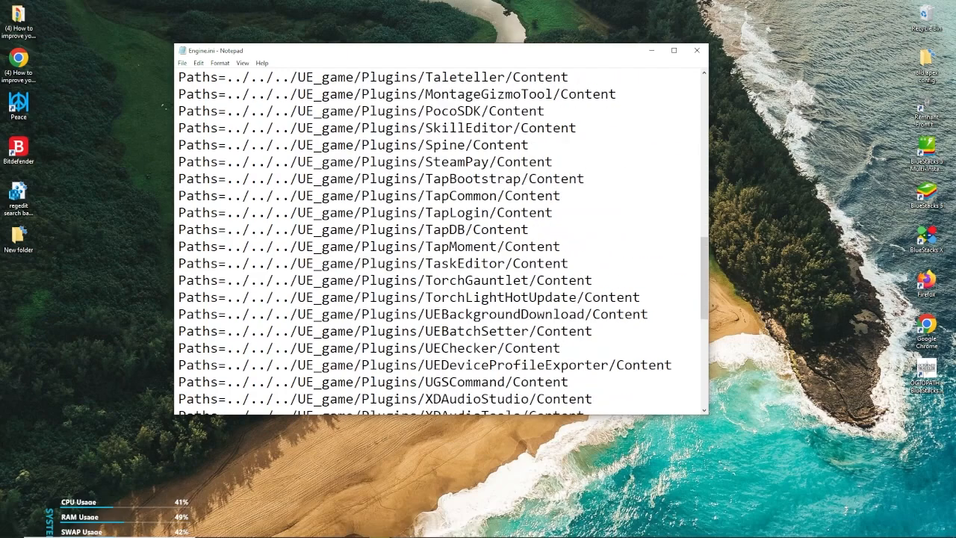
# Set ApplicationScale=0.75 under [/script/engine.userinterfacesettings] at the file's end and save
pyautogui.scroll(-3)
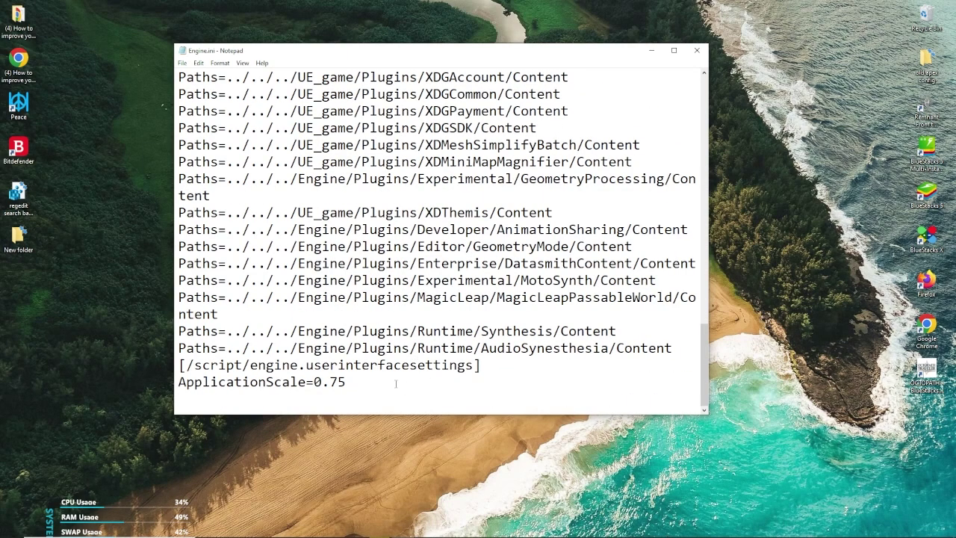
pyautogui.moveTo(180, 364); pyautogui.dragTo(346, 382)
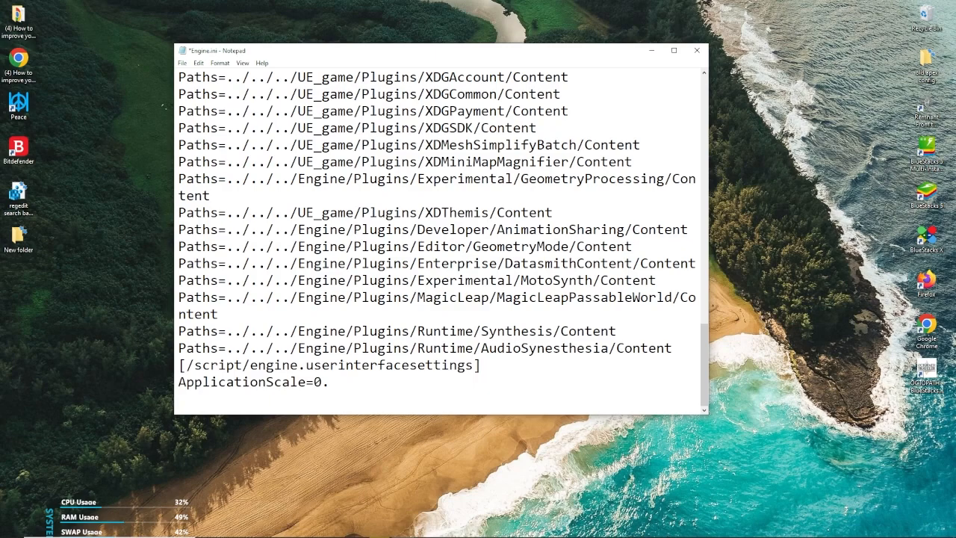
pyautogui.write('75')
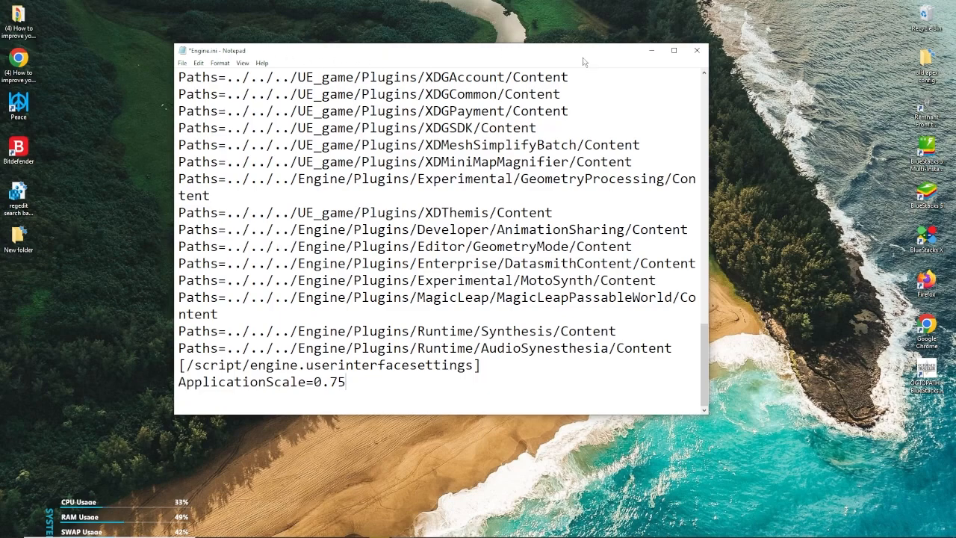
pyautogui.moveTo(696, 51)
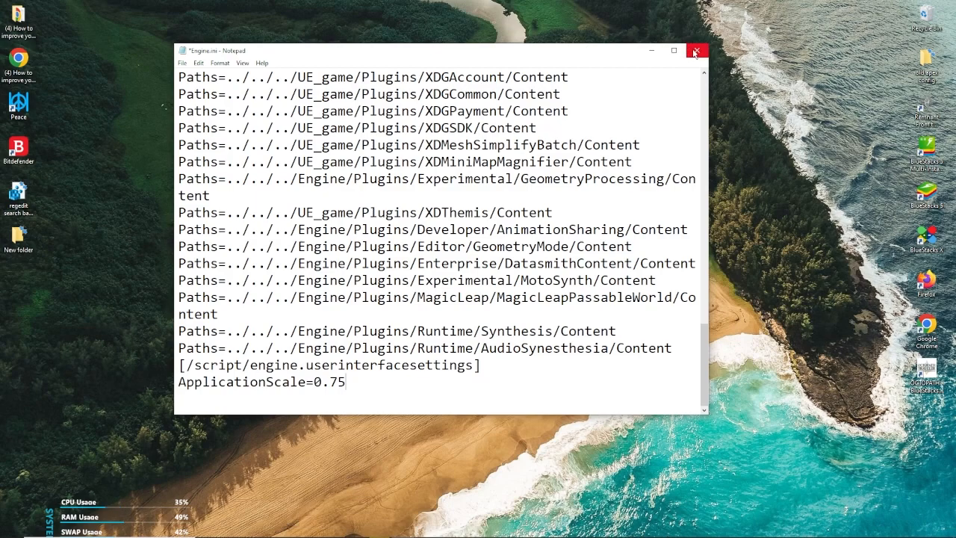
pyautogui.click(182, 62)
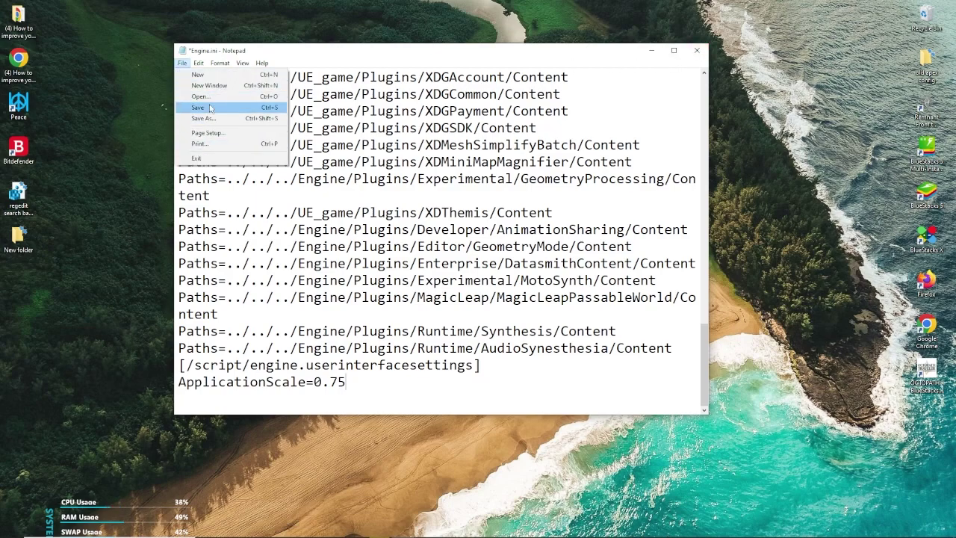
pyautogui.click(197, 107)
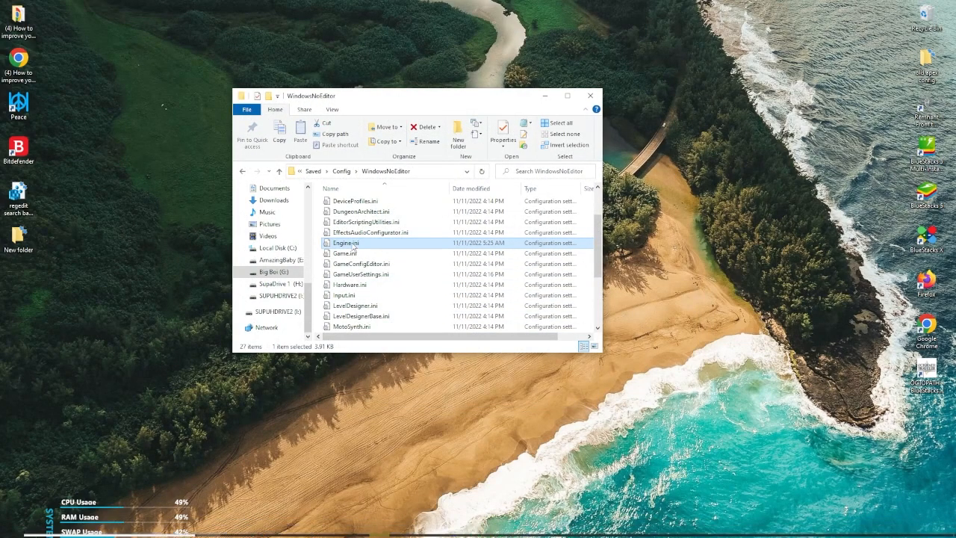
# Tick Engine.ini's Read-only attribute in Properties and confirm with OK
pyautogui.click(502, 133)
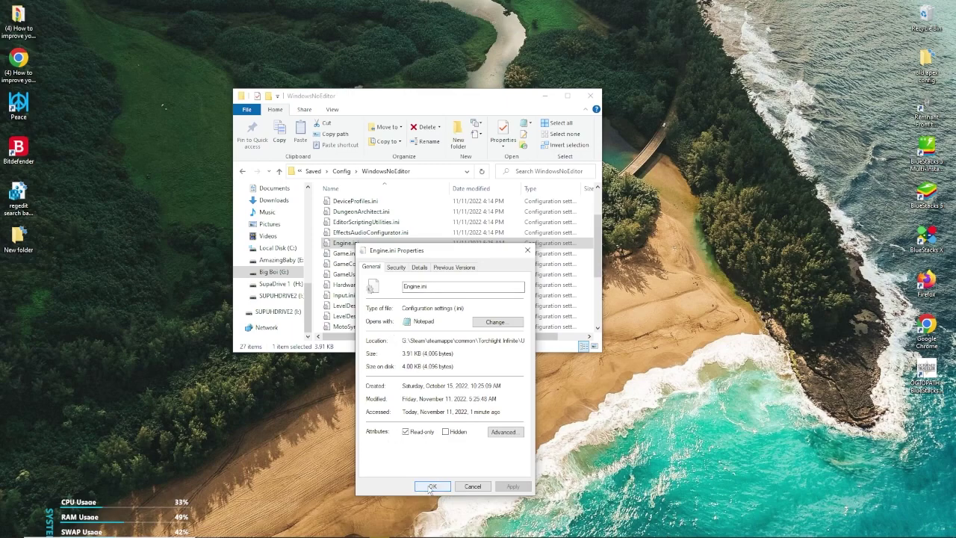
pyautogui.click(433, 487)
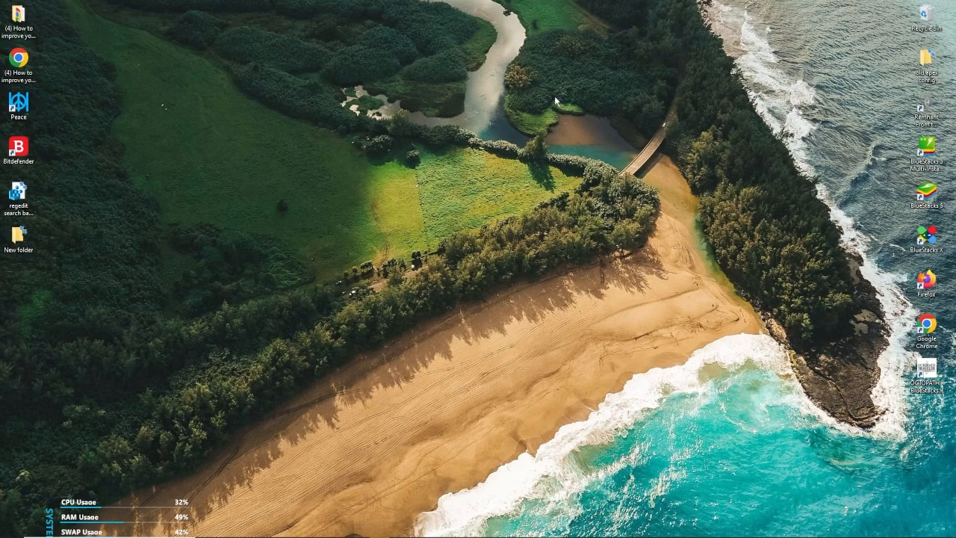
pyautogui.moveTo(548, 93)
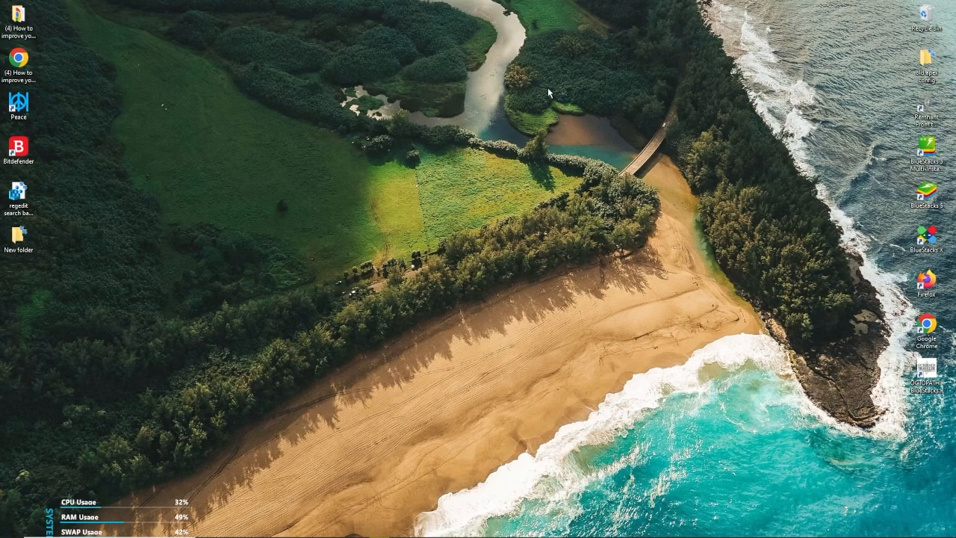